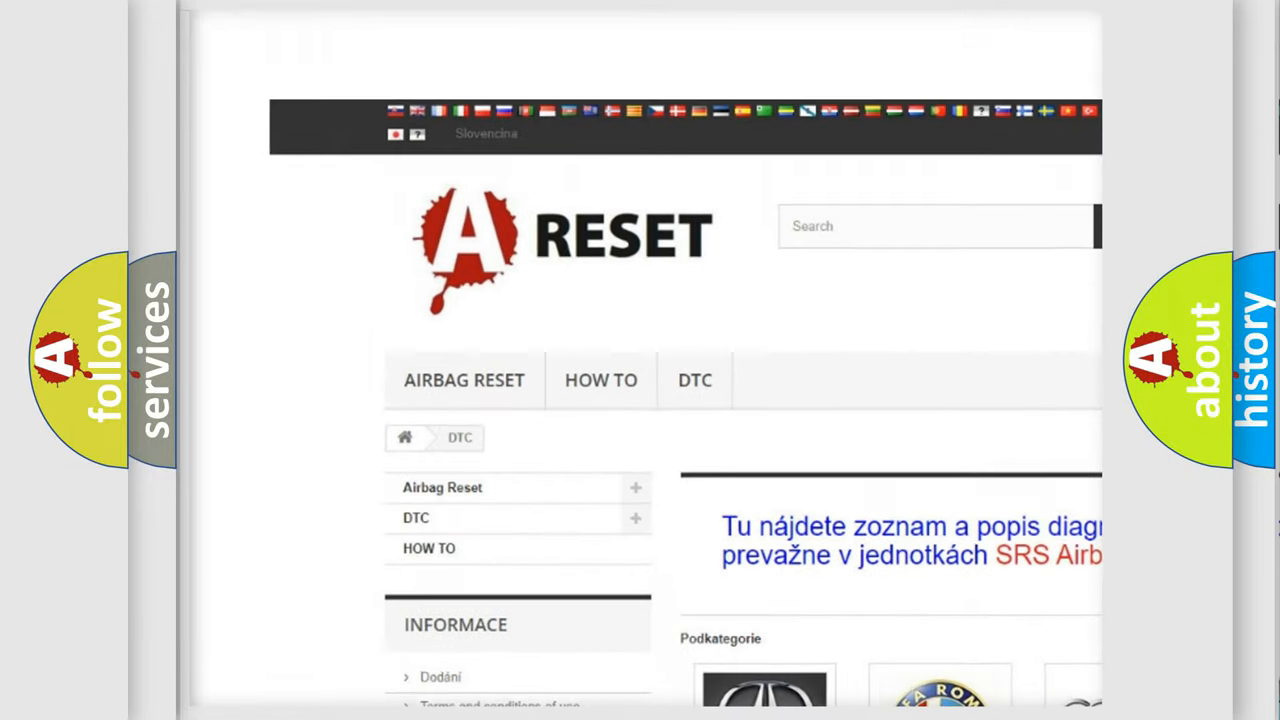
# Select the TOYOTA DTC tile in the brand grid to show Toyota's diagnostic trouble code list
pyautogui.scroll(-3)
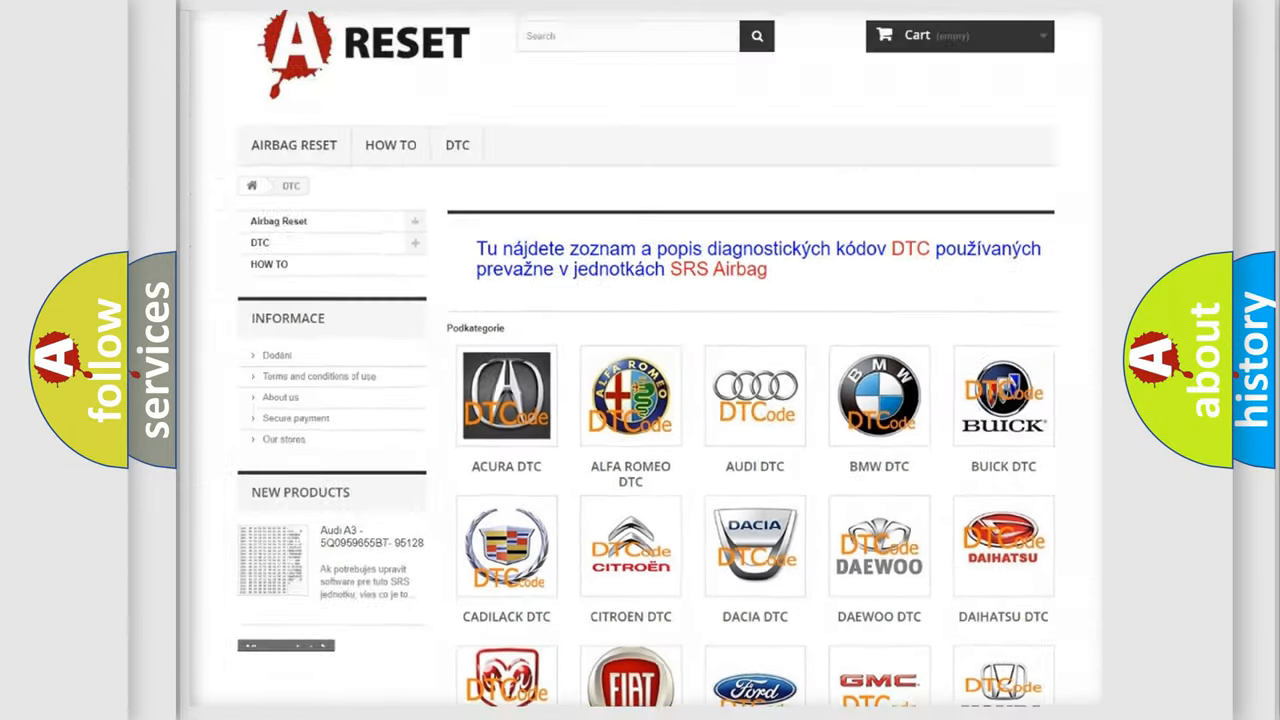
pyautogui.scroll(-3)
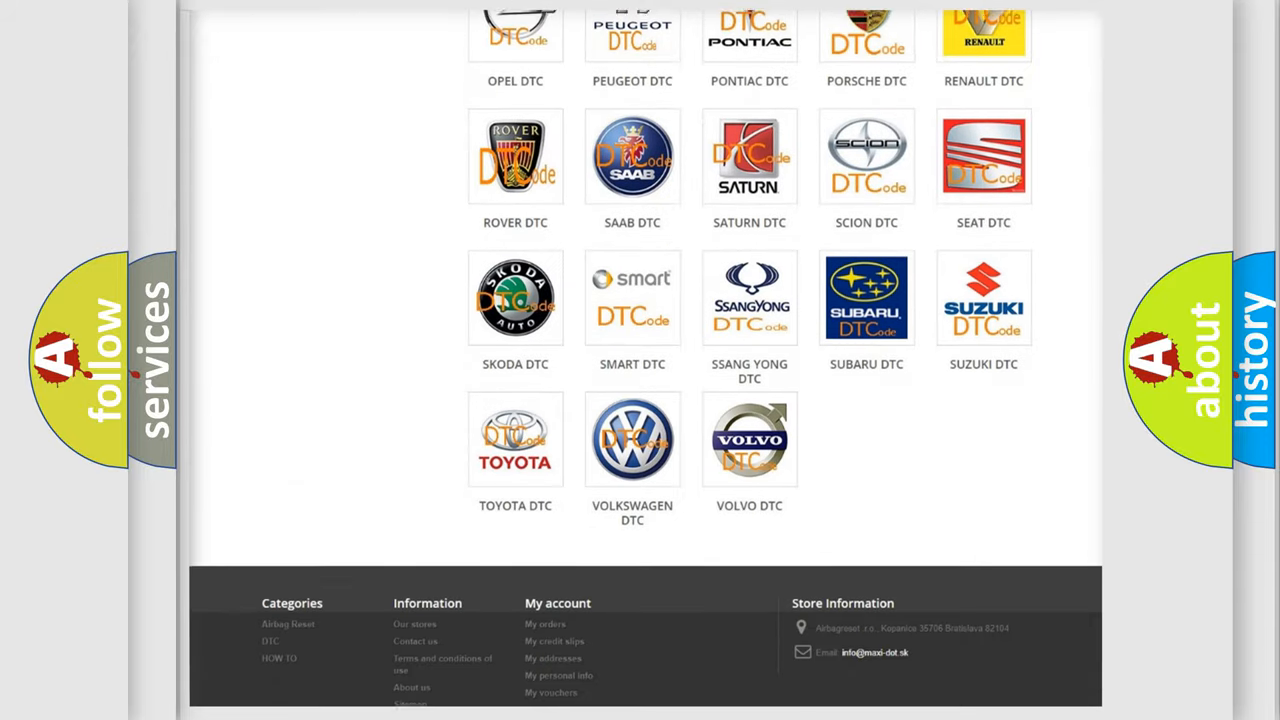
pyautogui.scroll(-3)
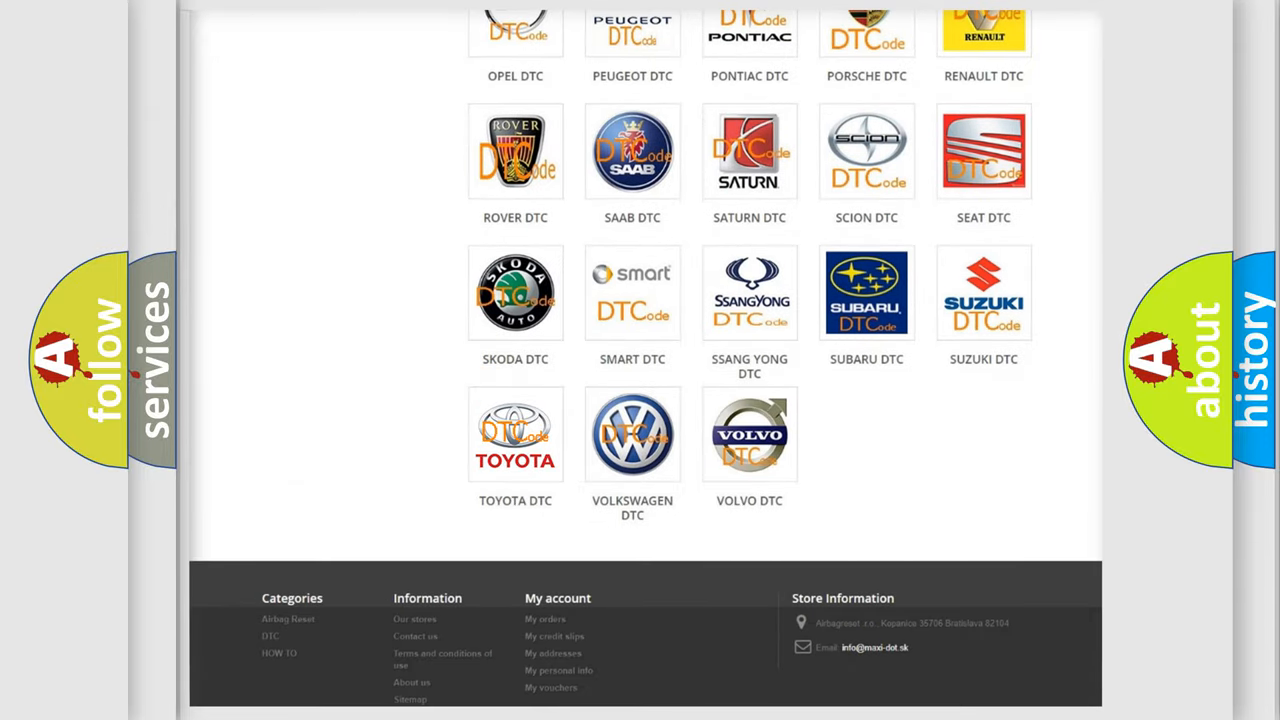
pyautogui.click(516, 434)
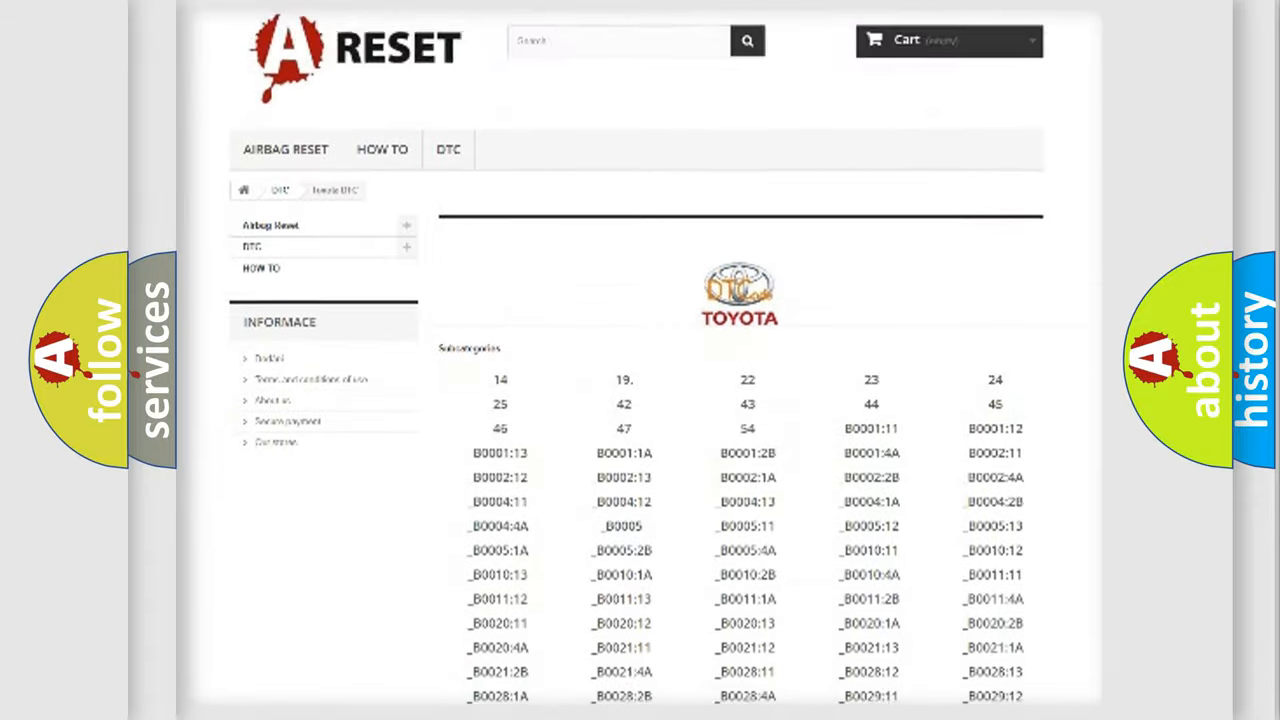
pyautogui.scroll(-3)
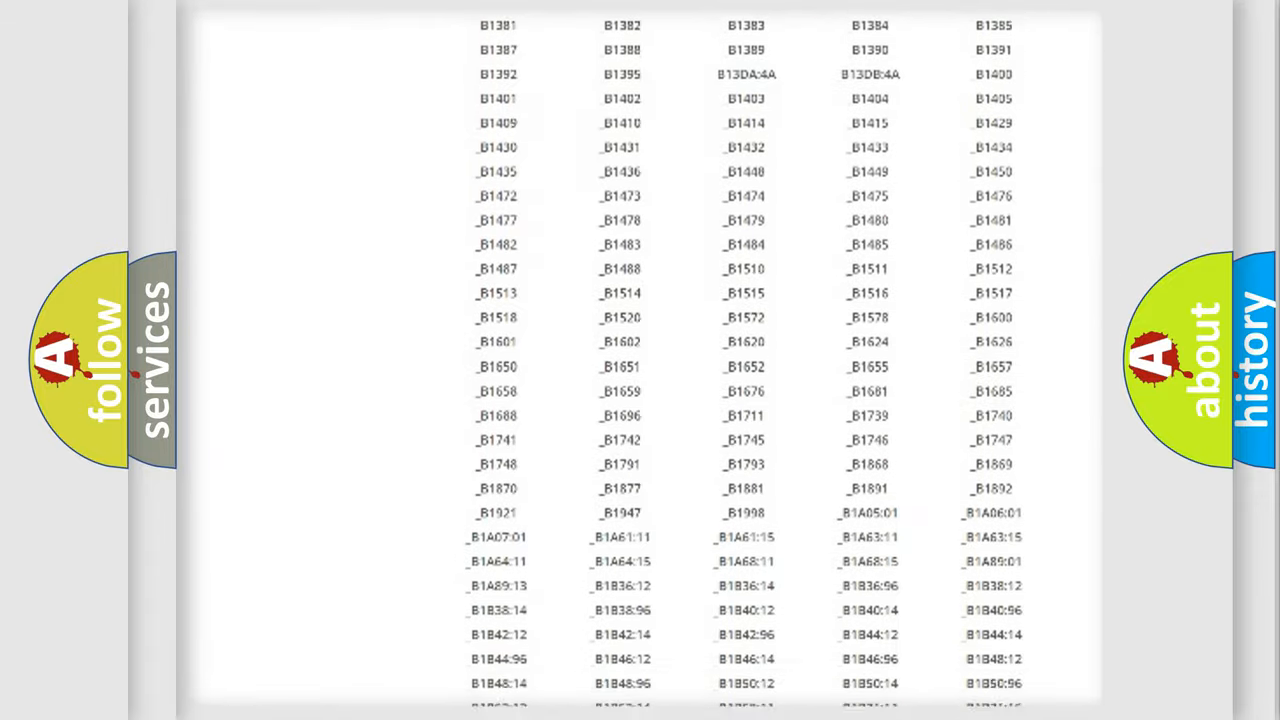